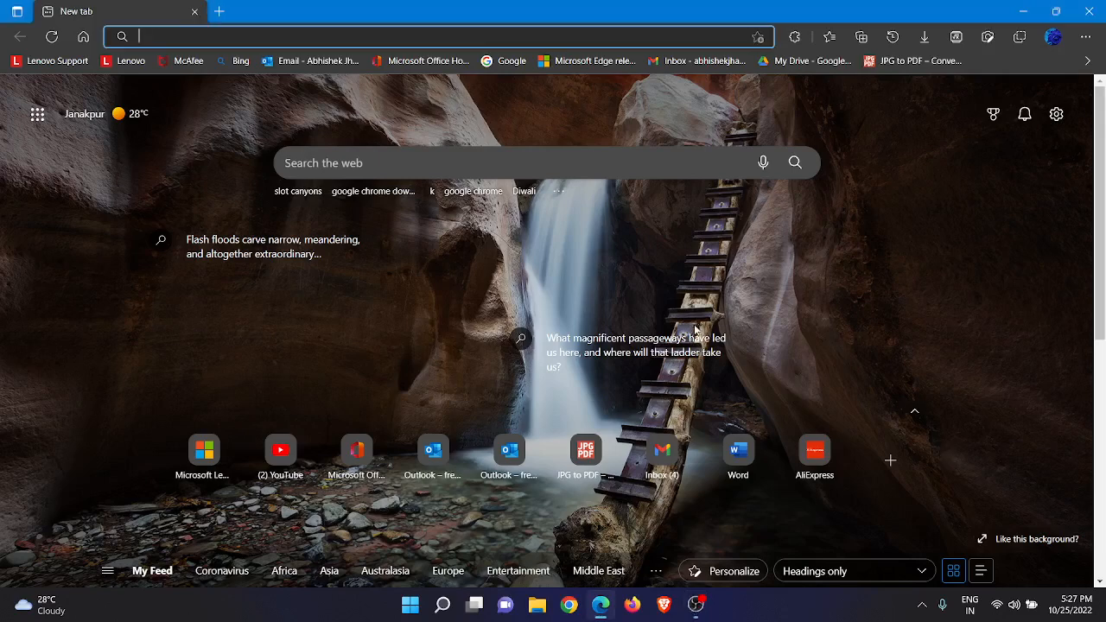
mouse_move(877, 217)
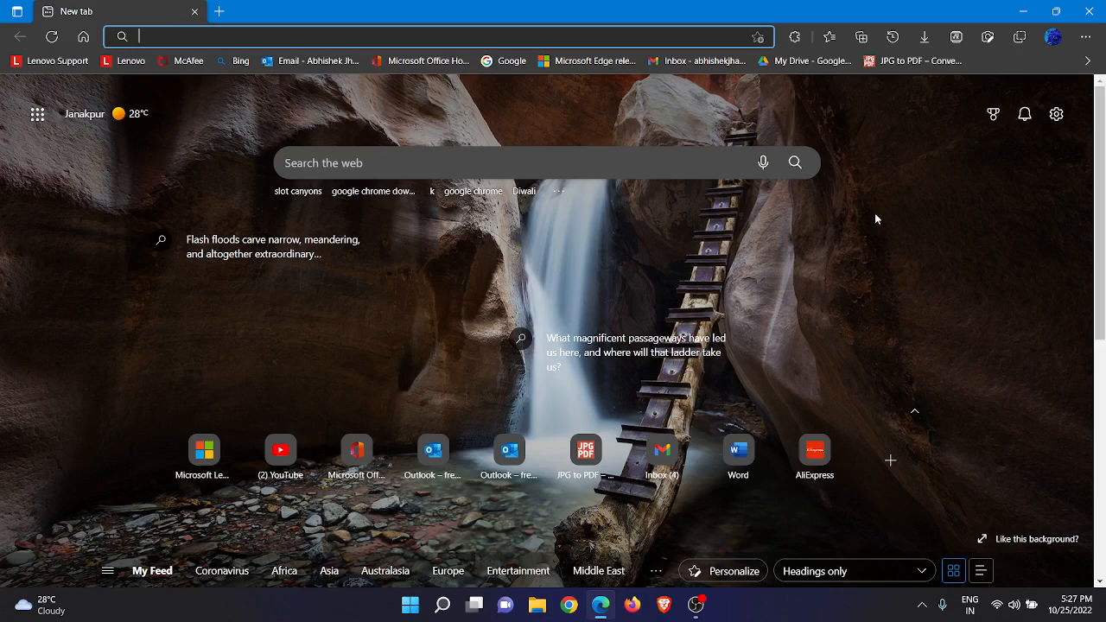
mouse_move(885, 182)
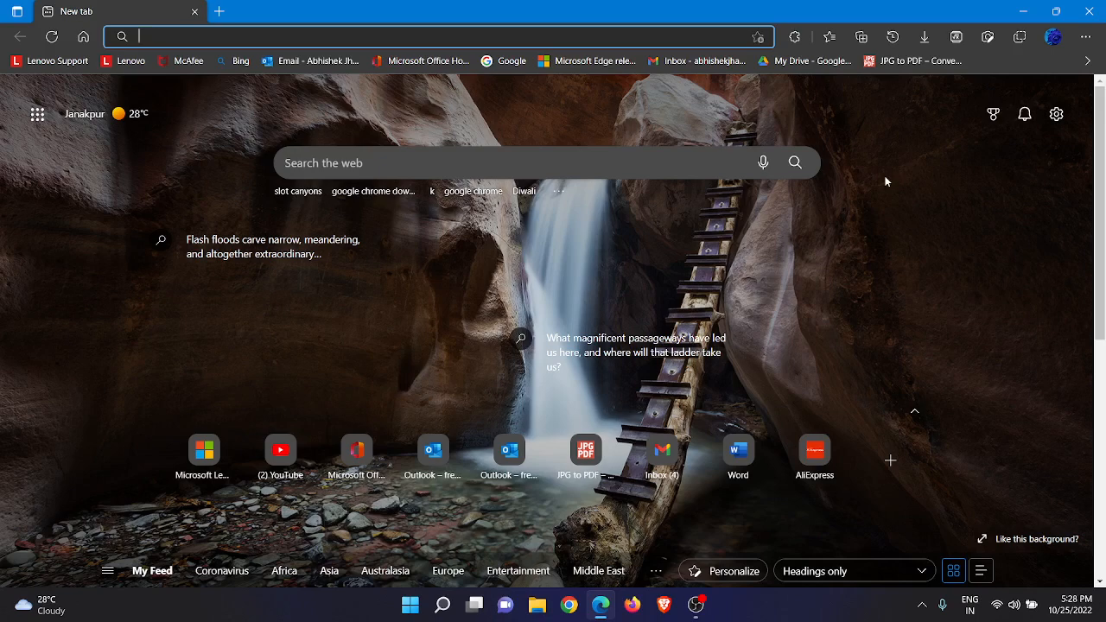
mouse_move(791, 205)
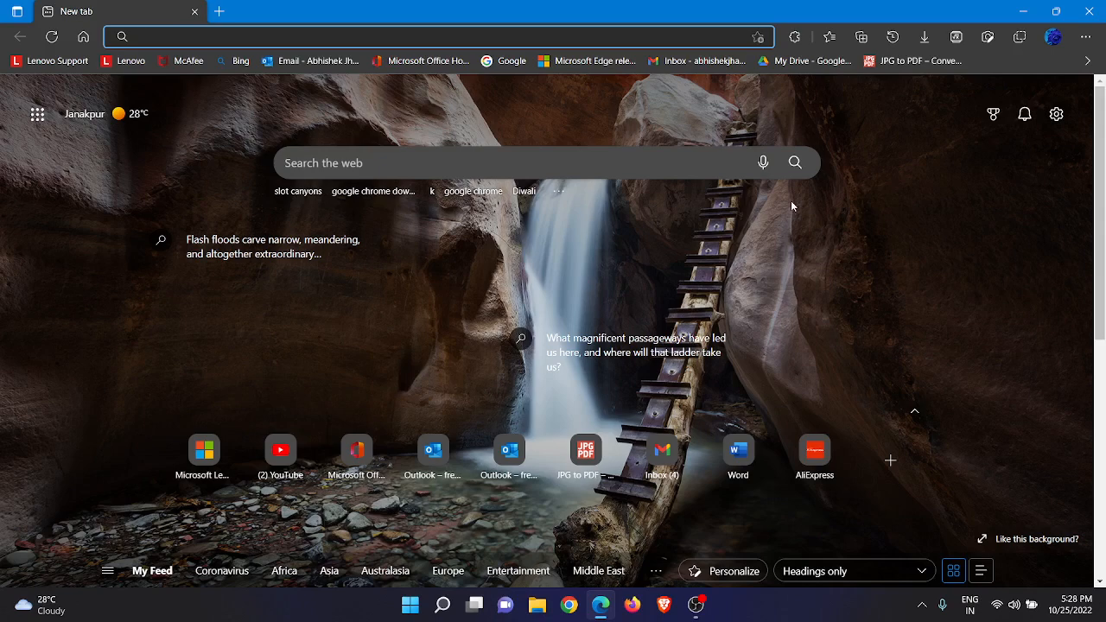
mouse_move(925, 297)
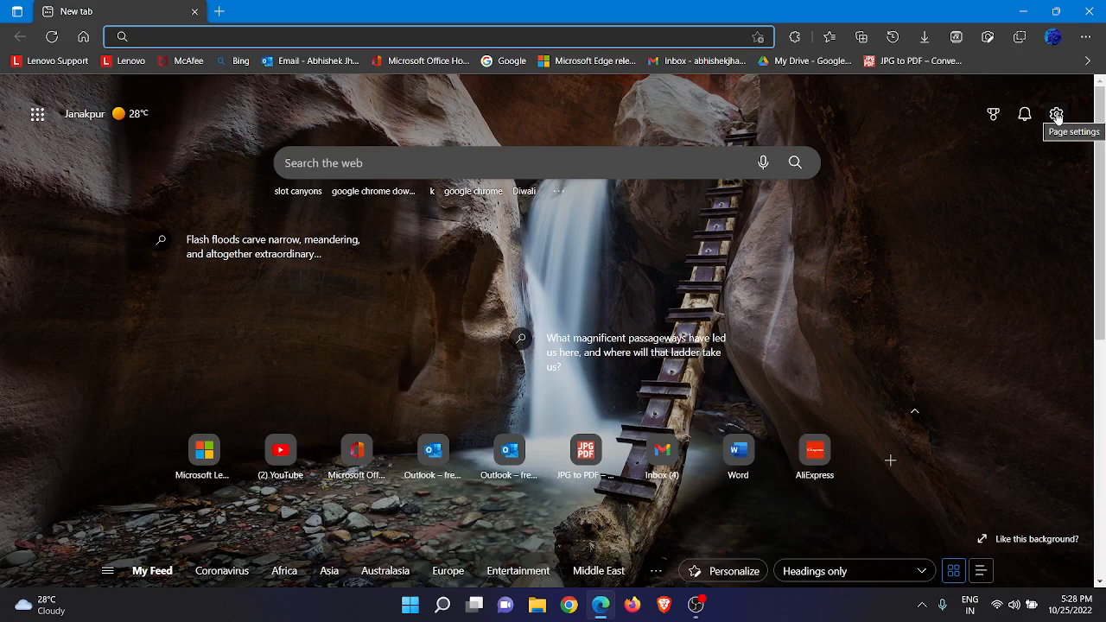
Show the new tab Page settings with Background set to Image of the day.
left_click(1056, 114)
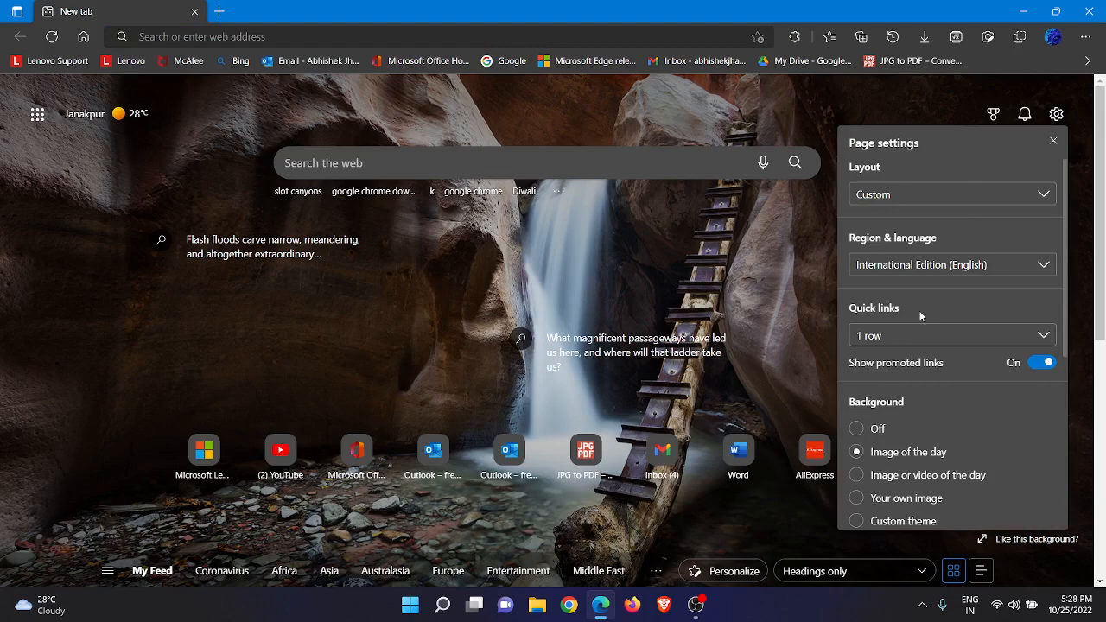
scroll("down", 3)
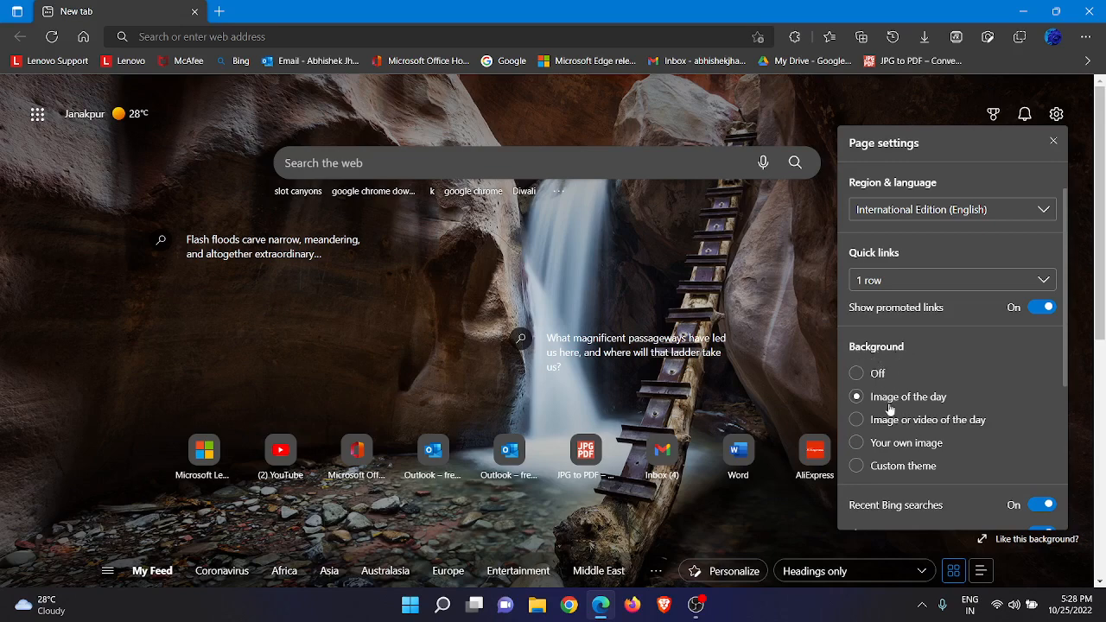
mouse_move(888, 465)
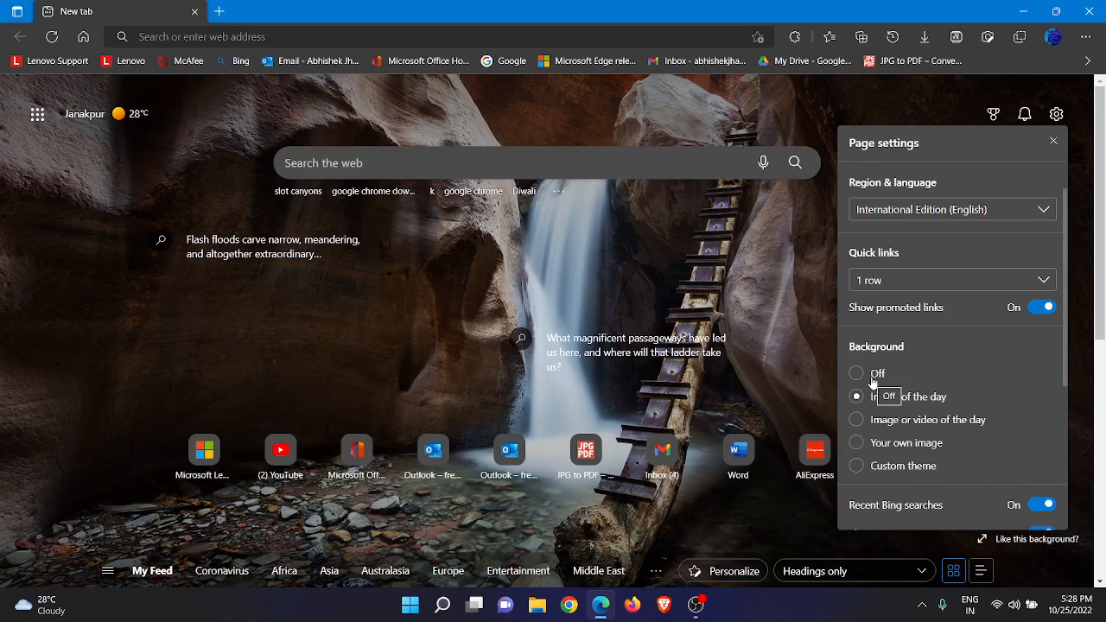
mouse_move(871, 408)
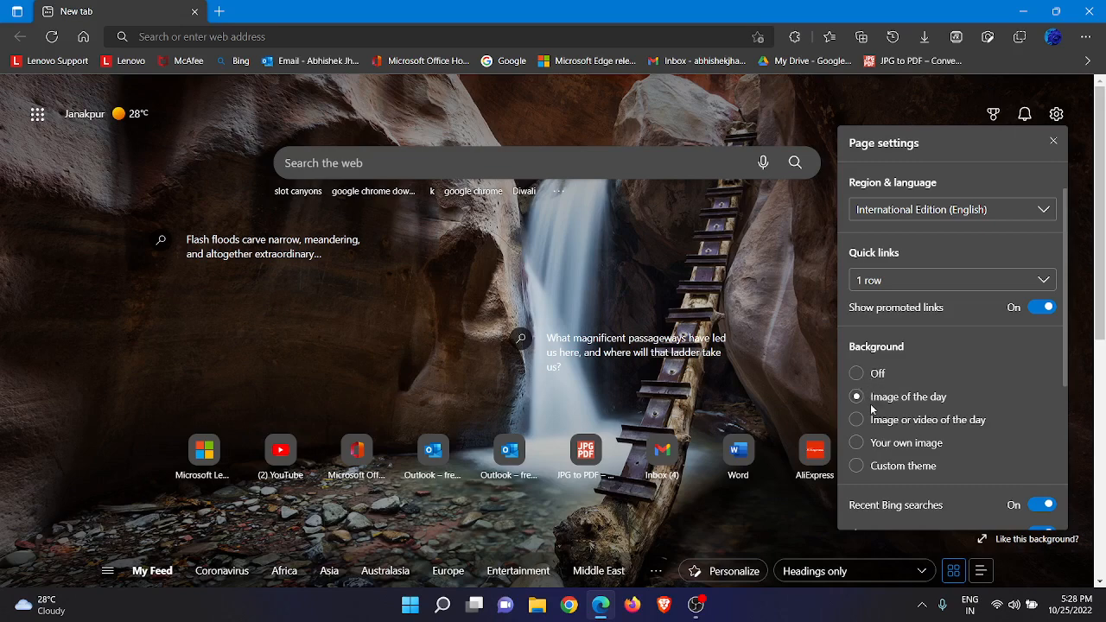
mouse_move(873, 399)
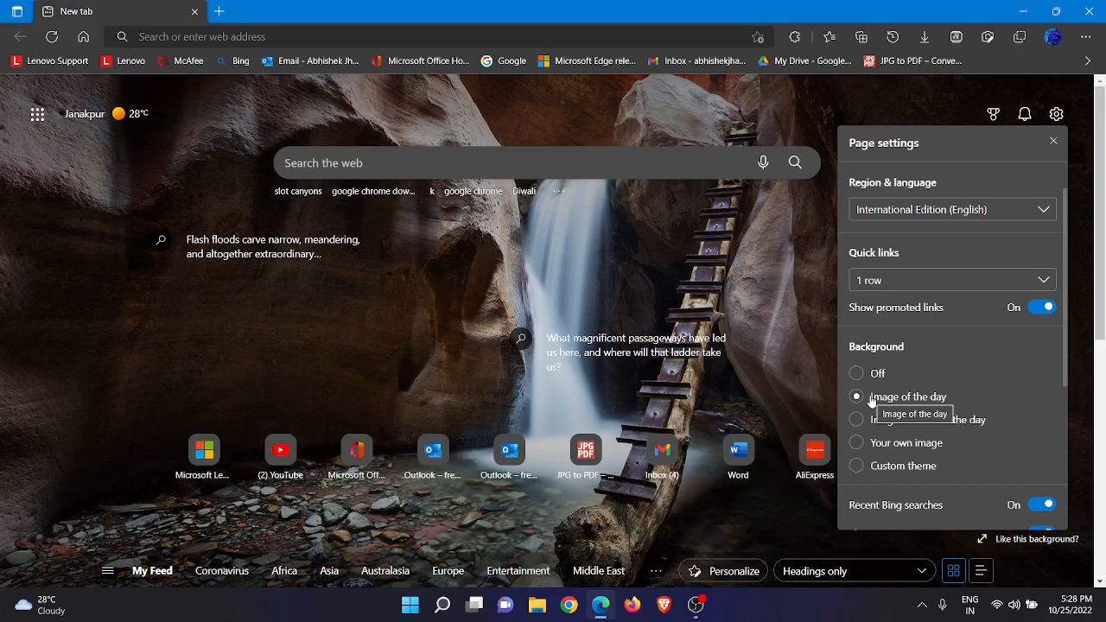
mouse_move(622, 283)
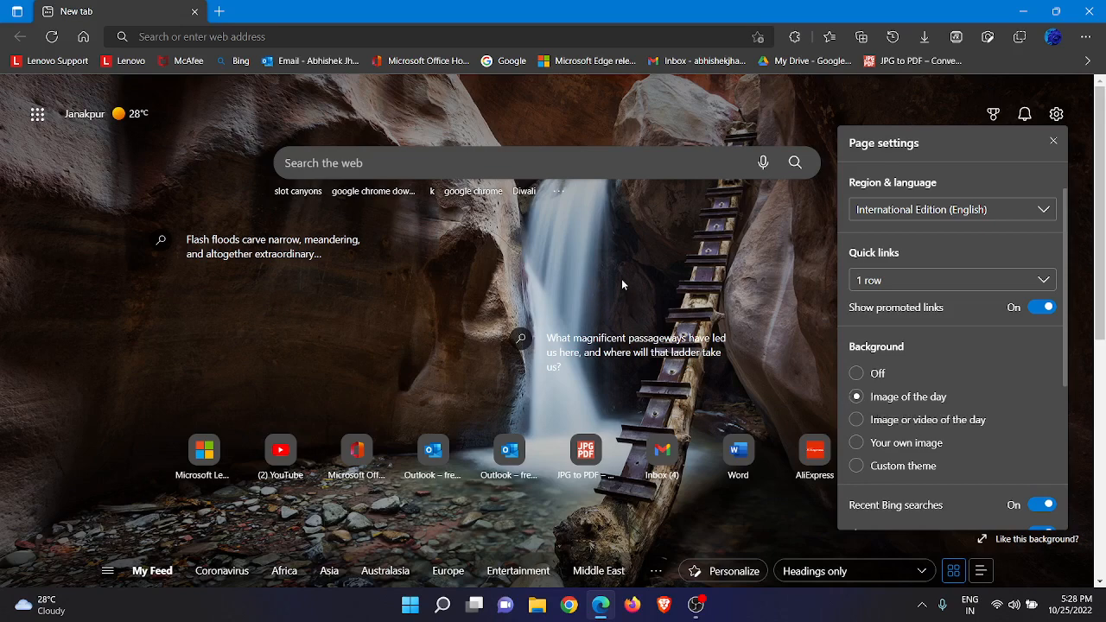
mouse_move(855, 396)
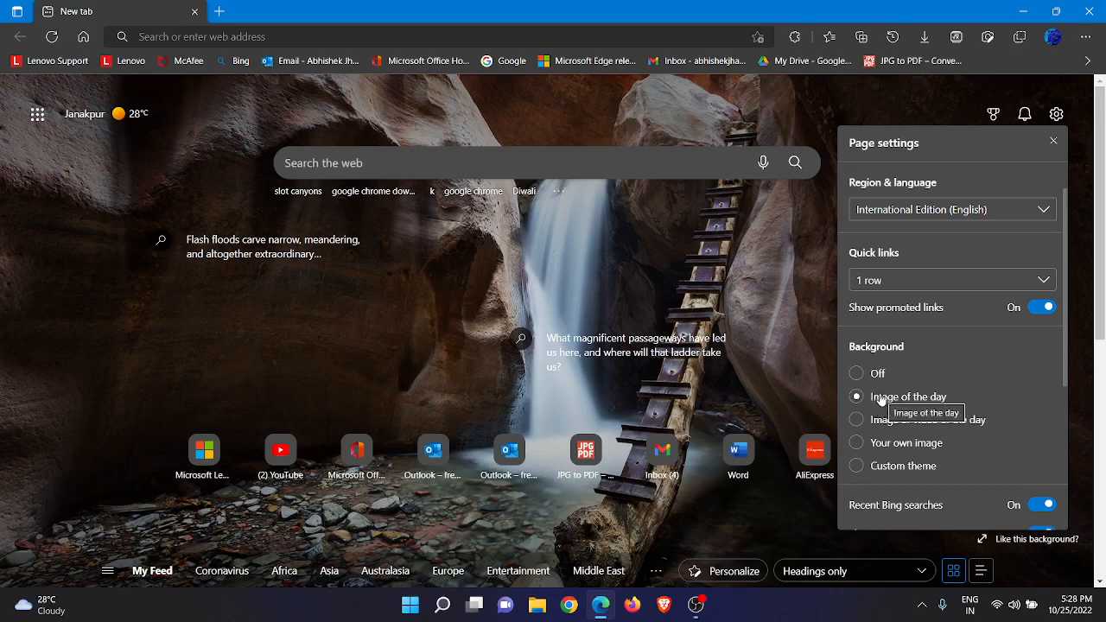
mouse_move(134, 407)
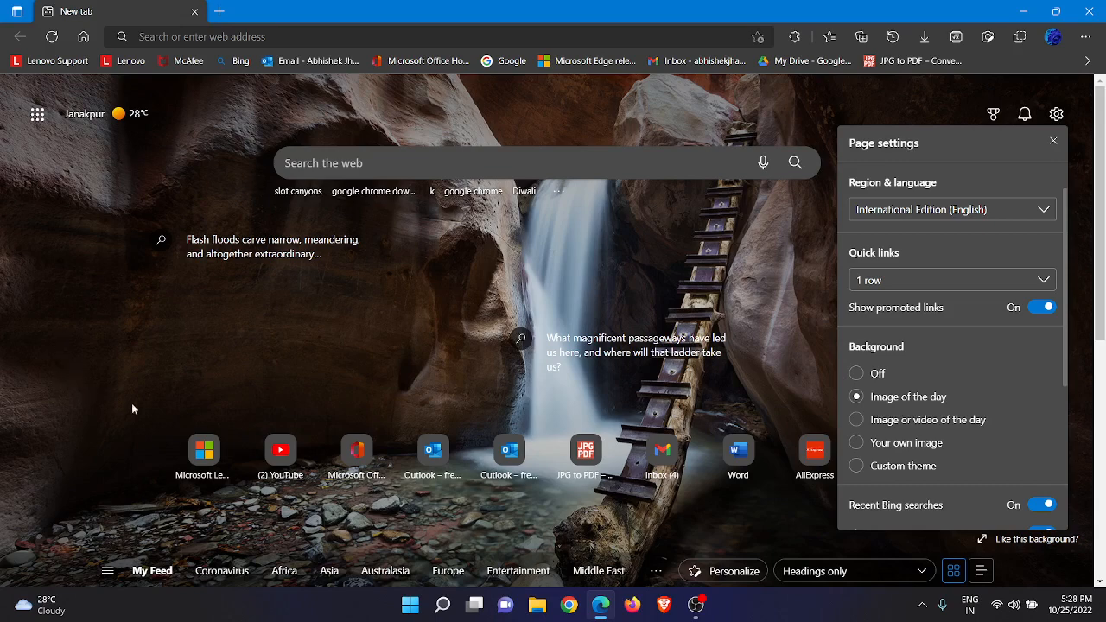
mouse_move(909, 431)
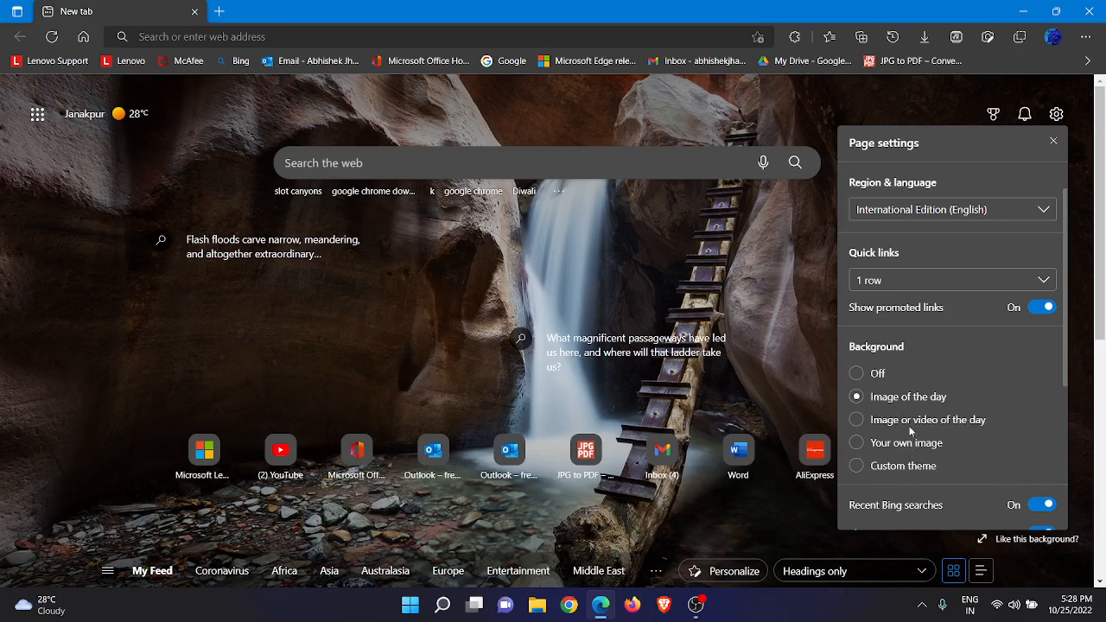
mouse_move(919, 453)
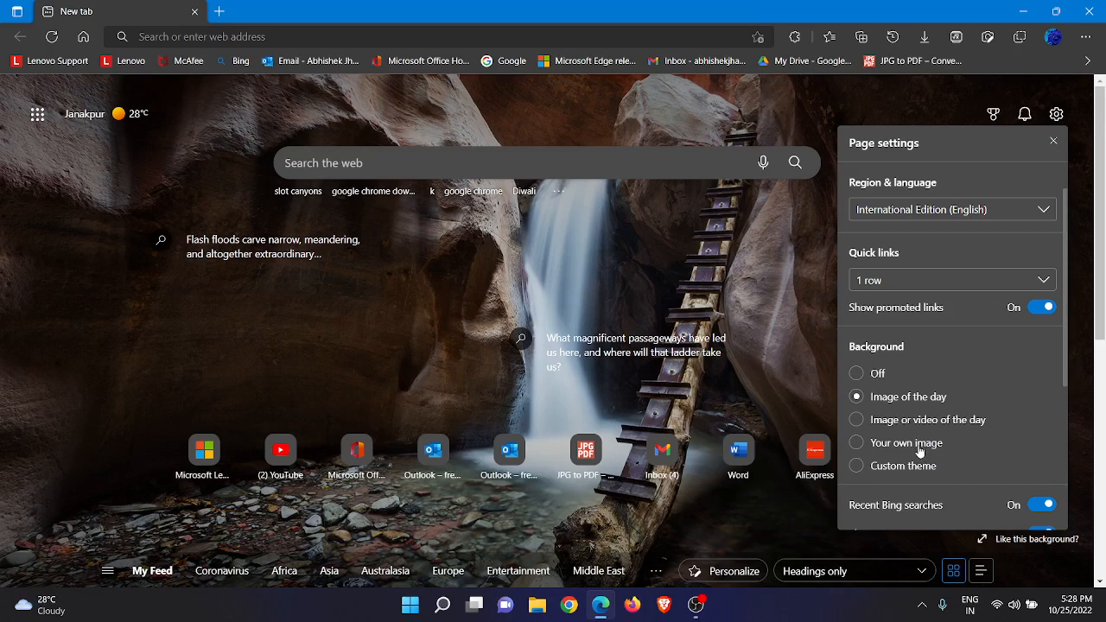
mouse_move(916, 453)
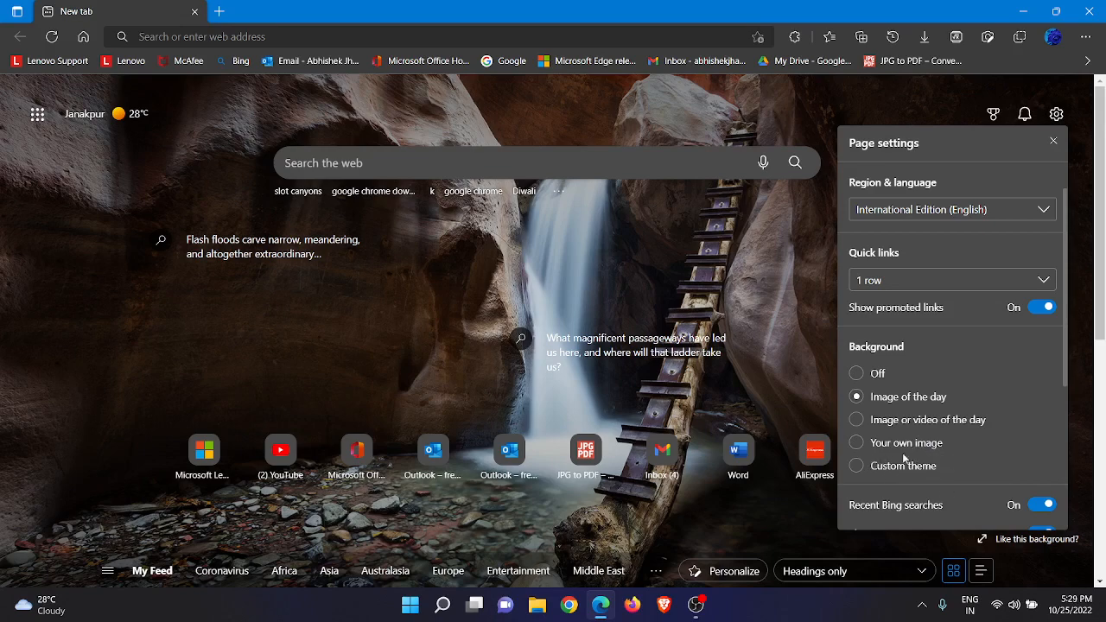
mouse_move(905, 467)
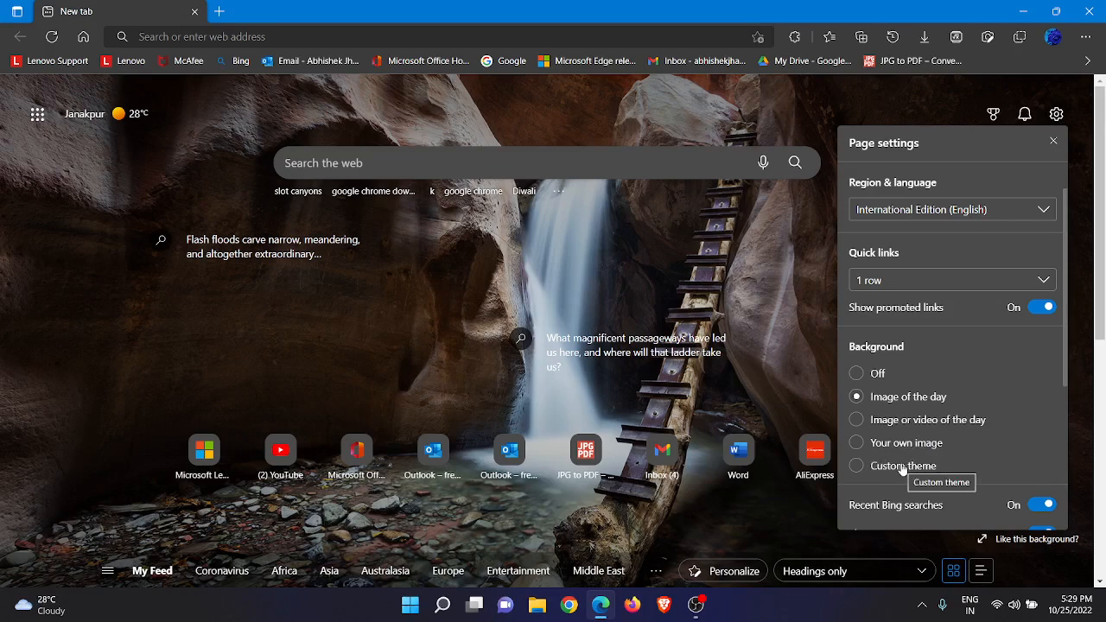
mouse_move(981, 251)
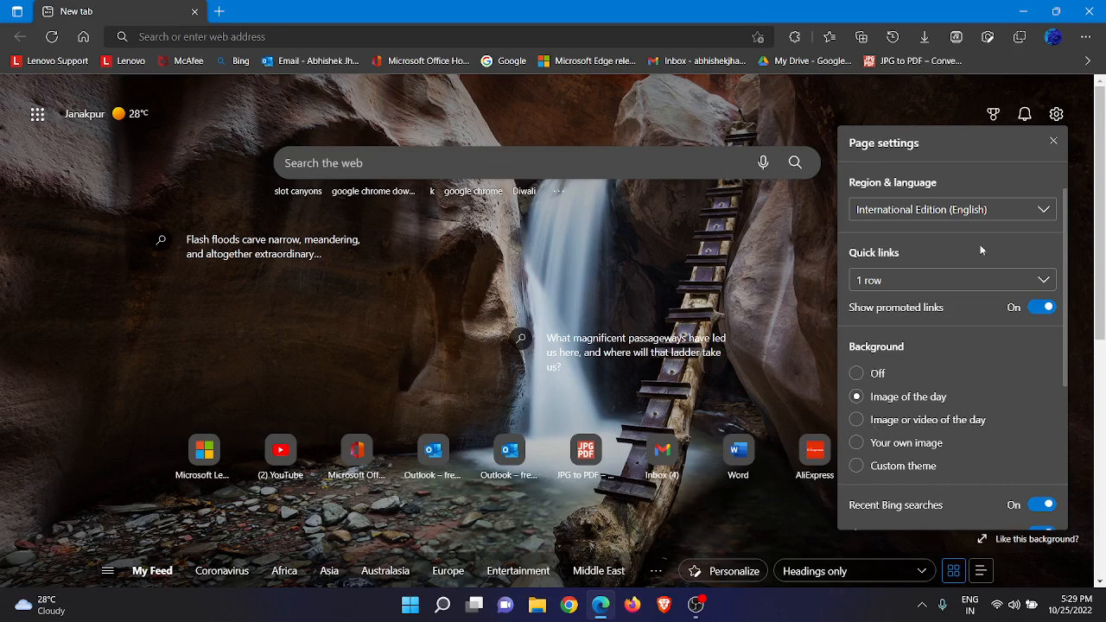
mouse_move(868, 422)
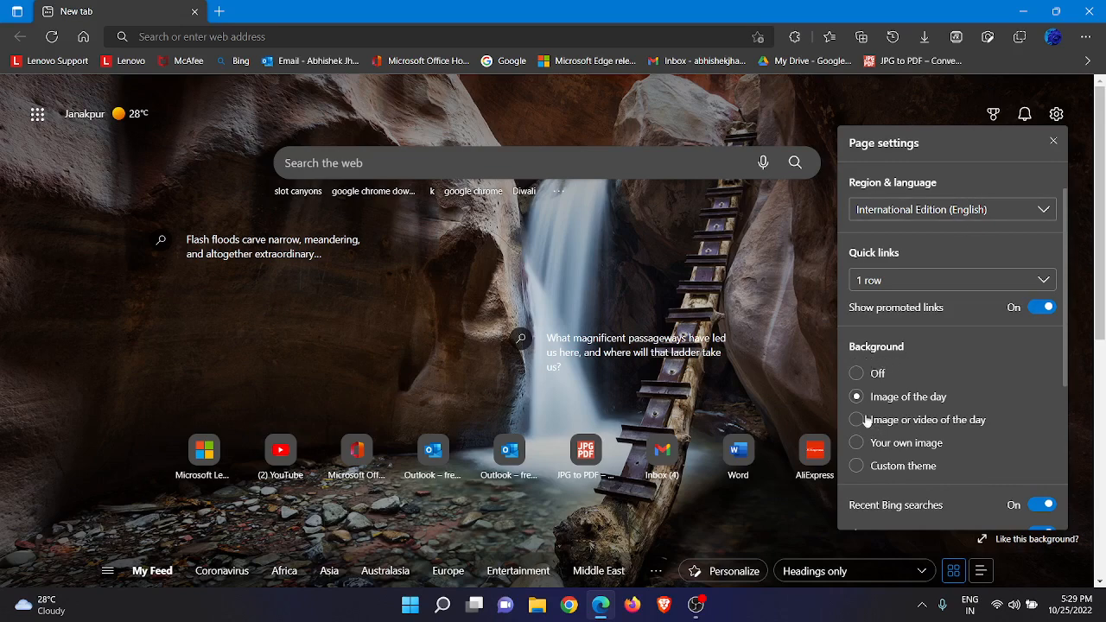
mouse_move(881, 408)
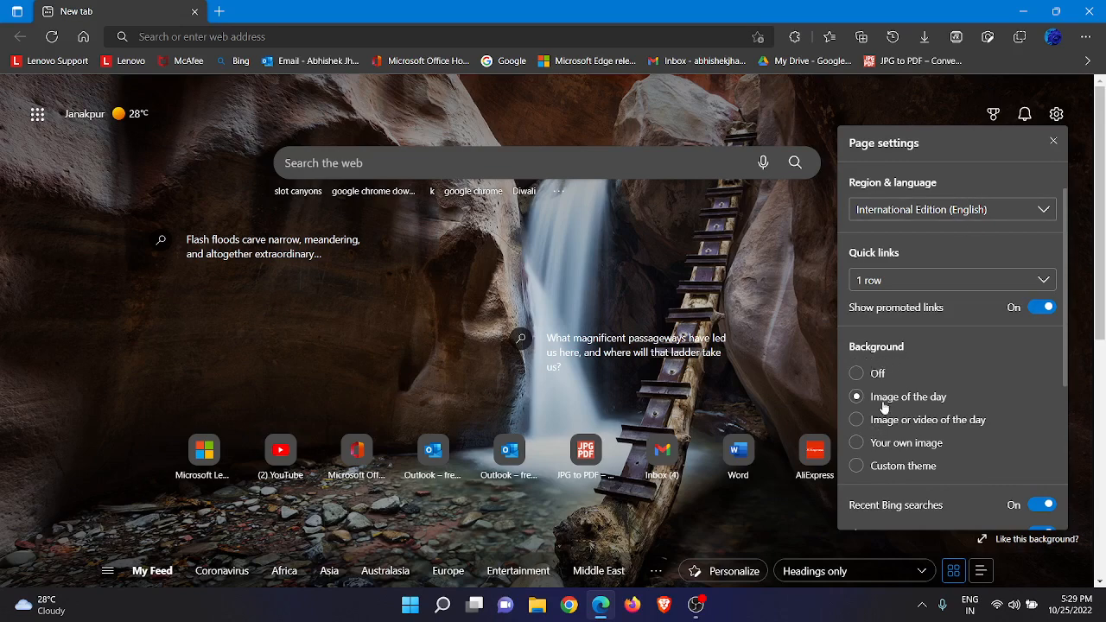
mouse_move(885, 406)
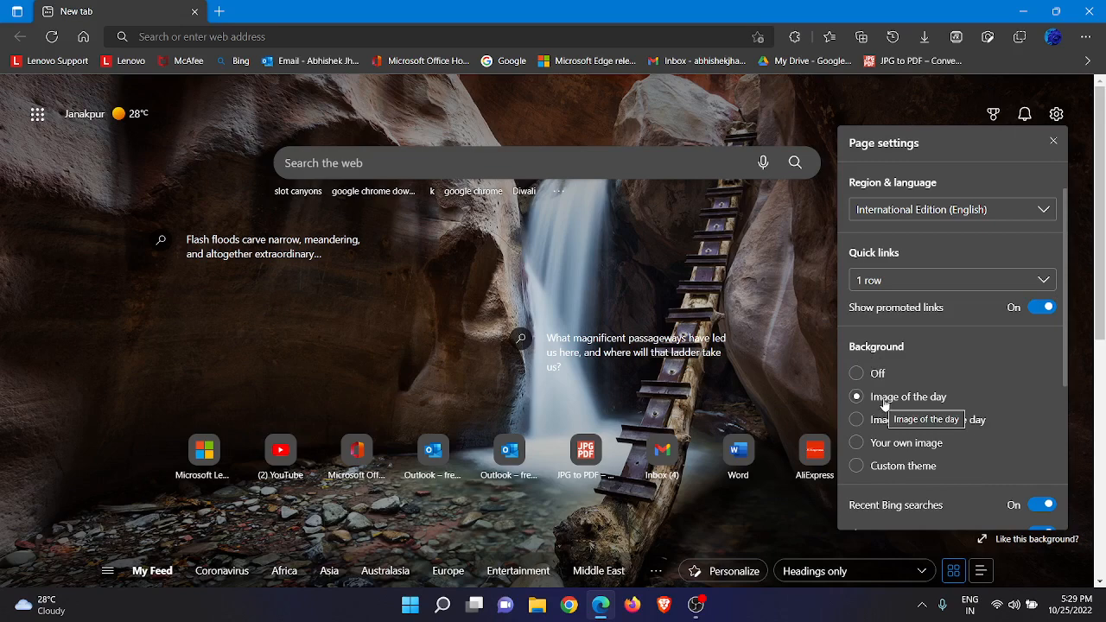
mouse_move(871, 206)
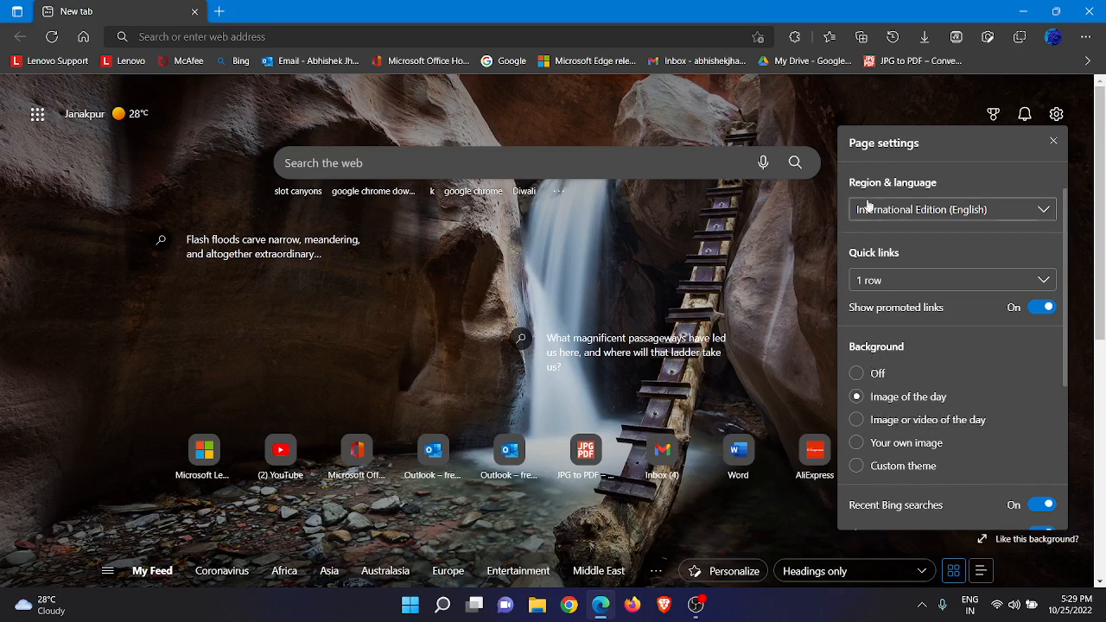
Dismiss the Page settings flyout, leaving the canyon image-of-the-day background.
left_click(1053, 140)
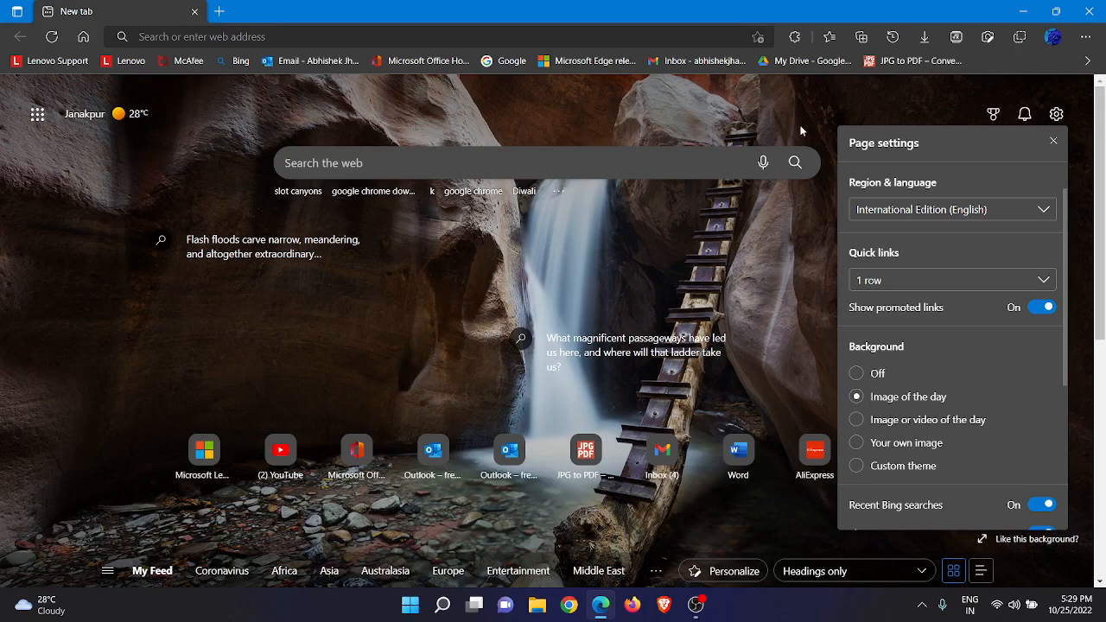
left_click(1053, 140)
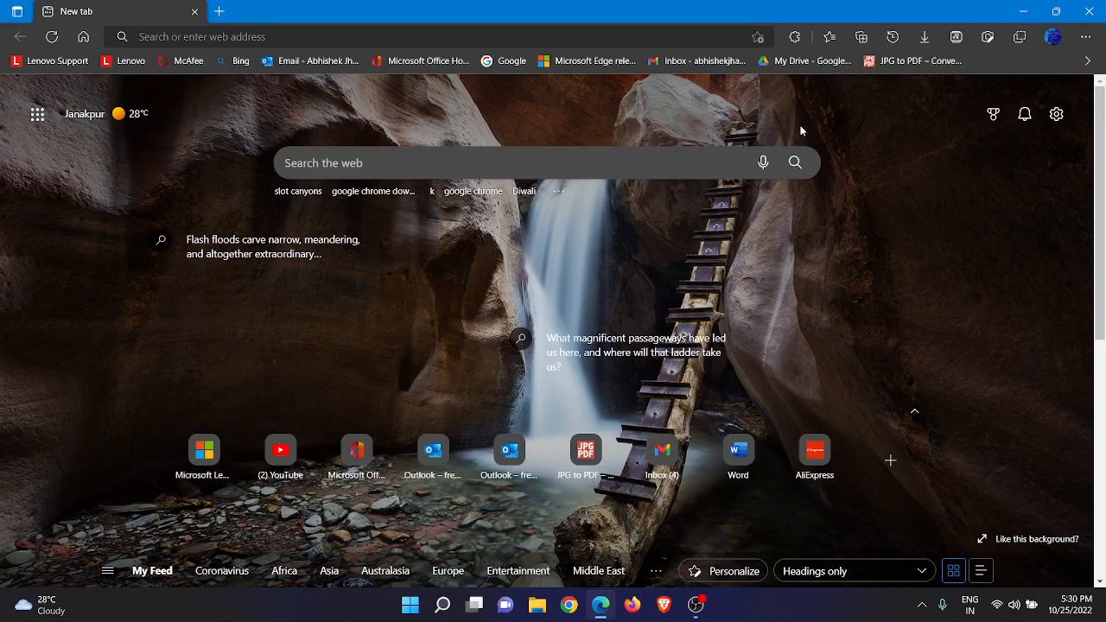
mouse_move(680, 560)
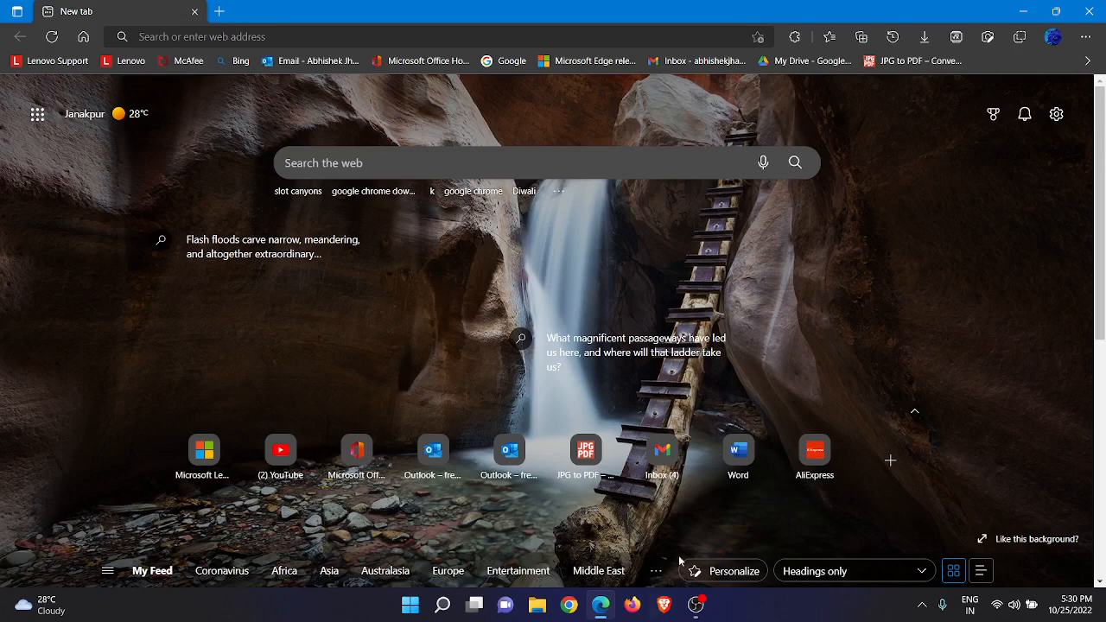